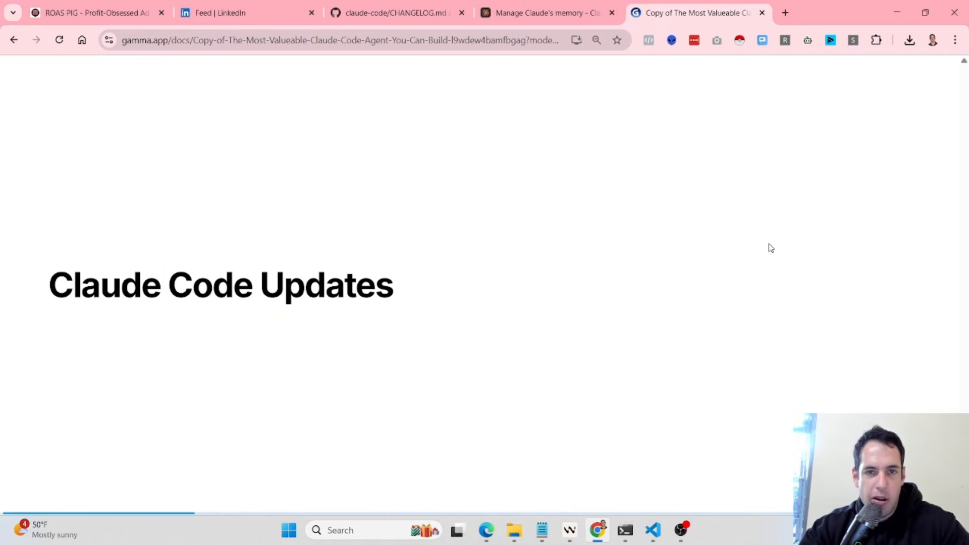
Scroll past the title slide to the GitHub embed and bullet-list slide
{"action": "scroll", "scroll_direction": "down", "scroll_amount": 3}
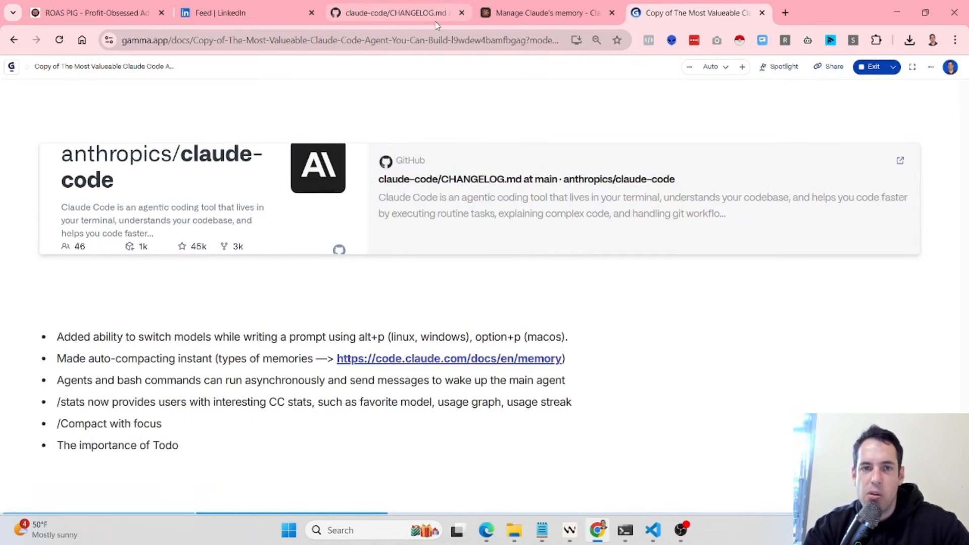
{"action": "mouse_move", "coordinate": [395, 12]}
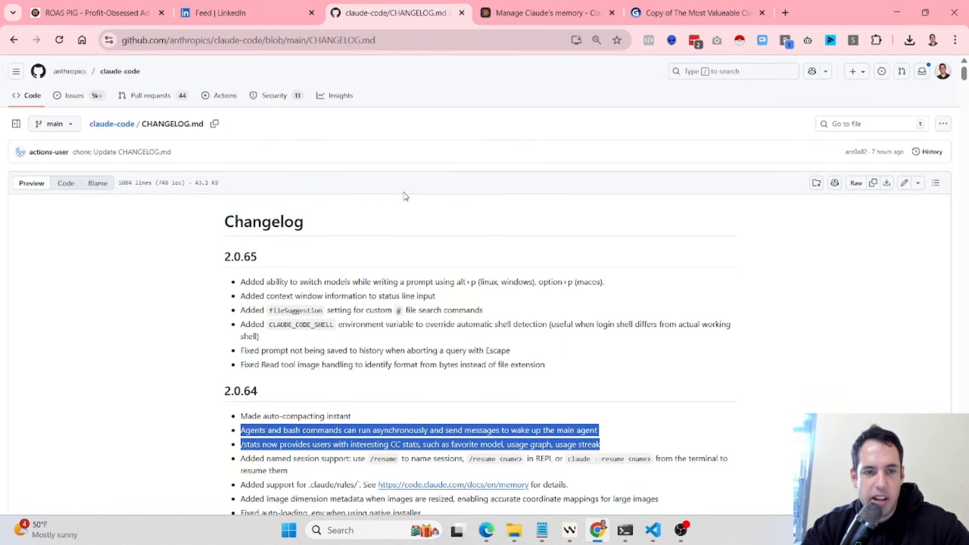
{"action": "mouse_move", "coordinate": [422, 344]}
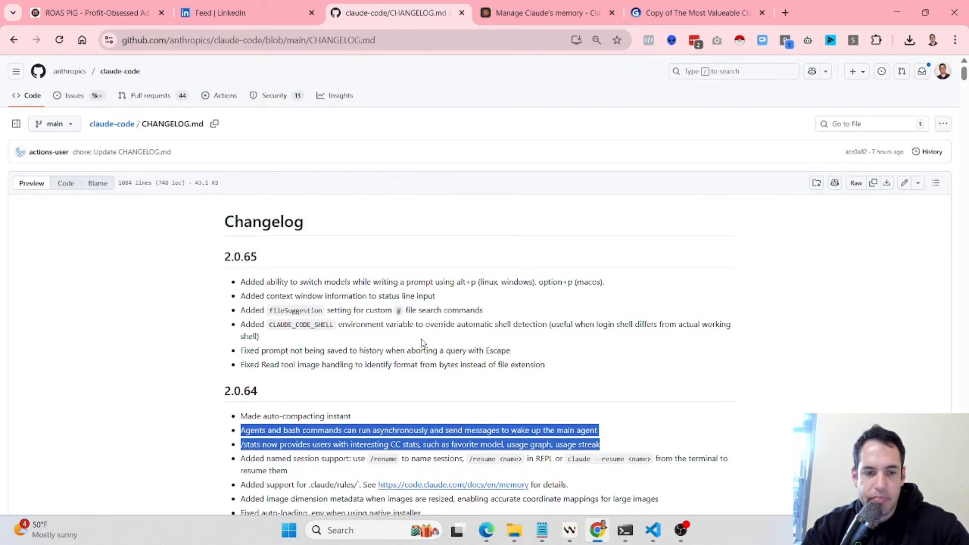
Scroll the CHANGELOG.md to read the 2.0.65 and 2.0.64 release sections
{"action": "scroll", "scroll_direction": "down", "scroll_amount": 3}
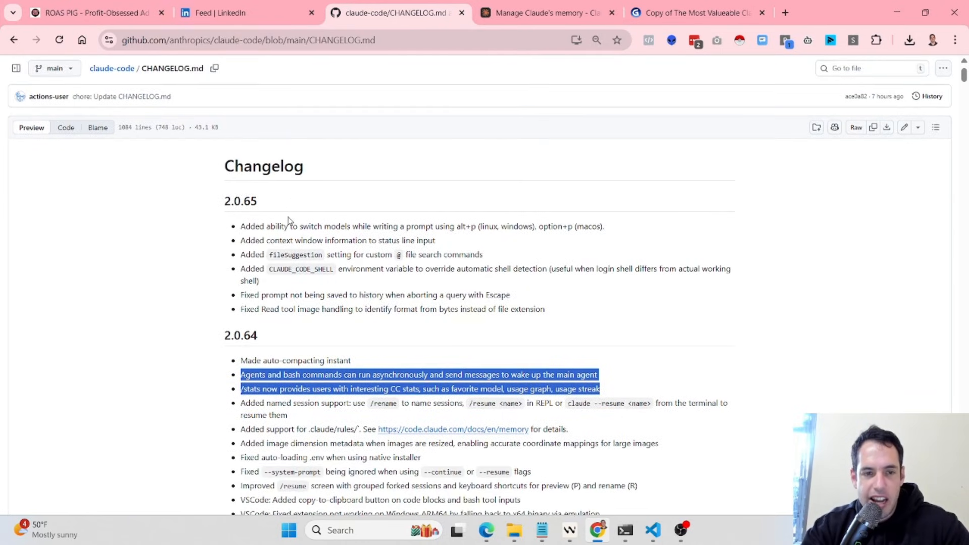
{"action": "scroll", "scroll_direction": "down", "scroll_amount": 3}
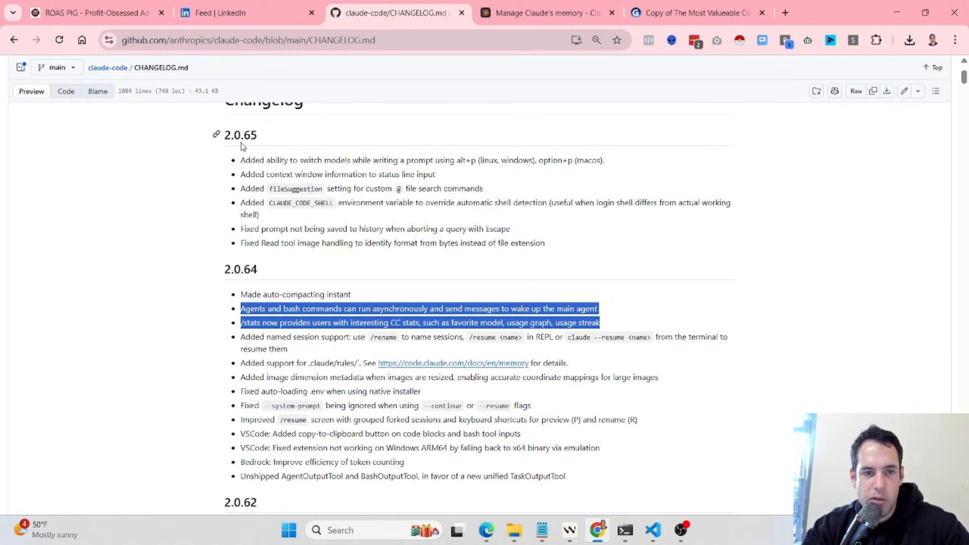
{"action": "mouse_move", "coordinate": [251, 275]}
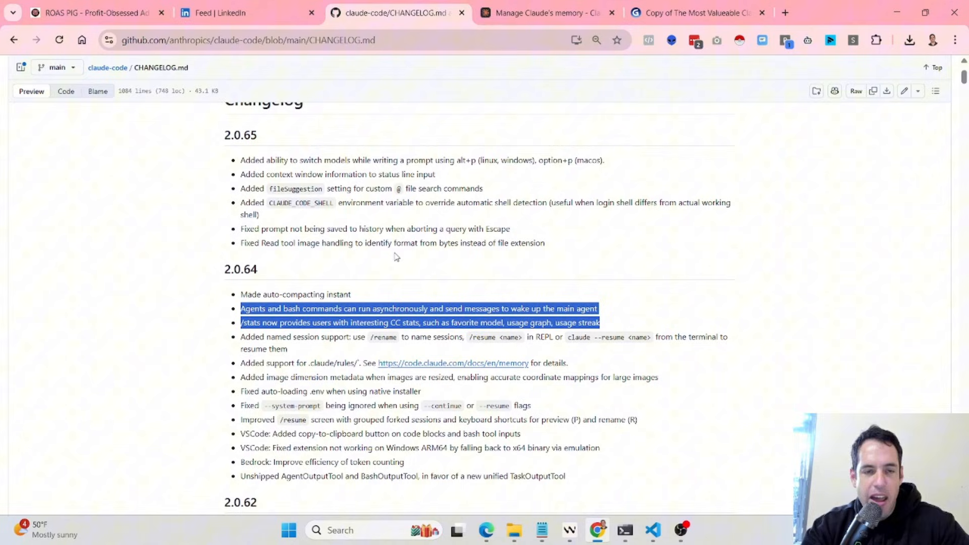
{"action": "mouse_move", "coordinate": [492, 225]}
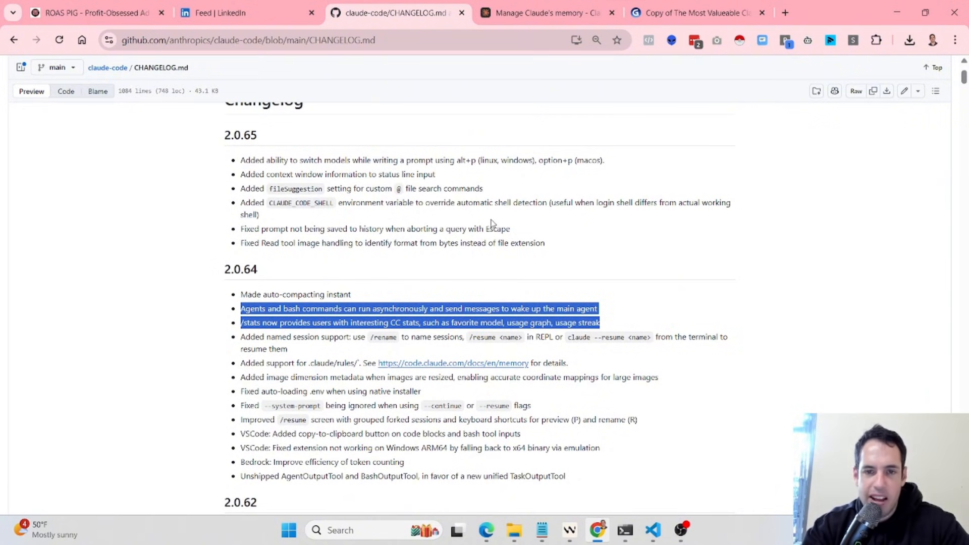
{"action": "mouse_move", "coordinate": [513, 224]}
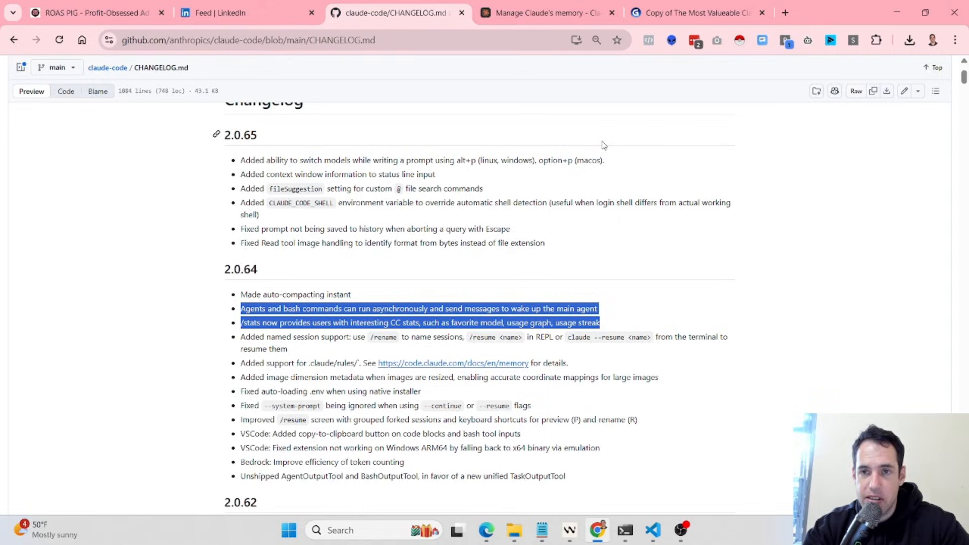
Switch back to the Gamma tab with the changelog highlights slide
{"action": "left_click", "coordinate": [693, 12]}
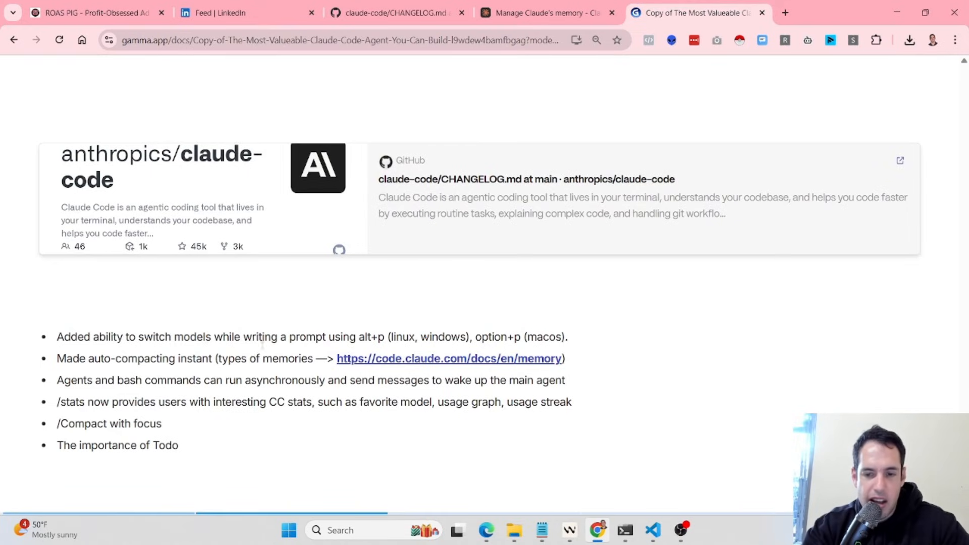
{"action": "mouse_move", "coordinate": [594, 351]}
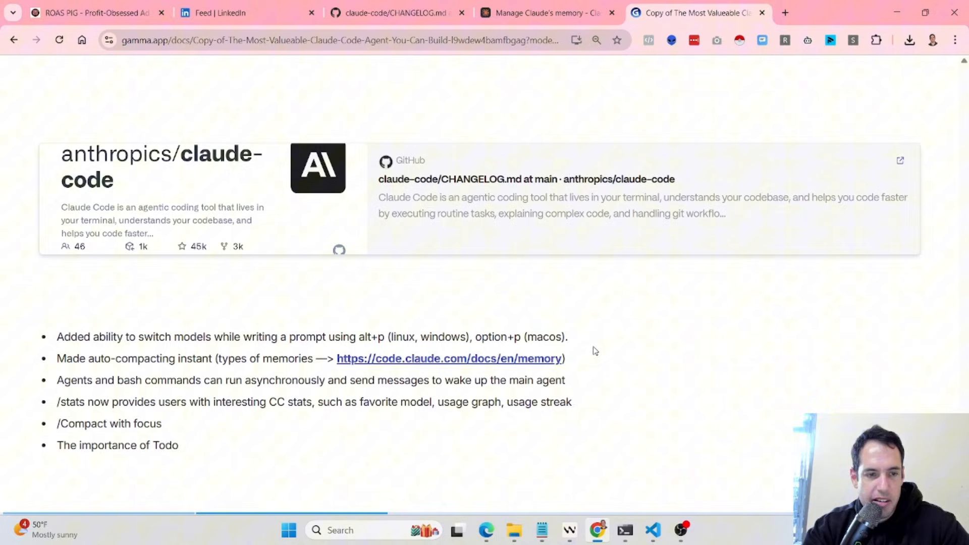
{"action": "mouse_move", "coordinate": [586, 365]}
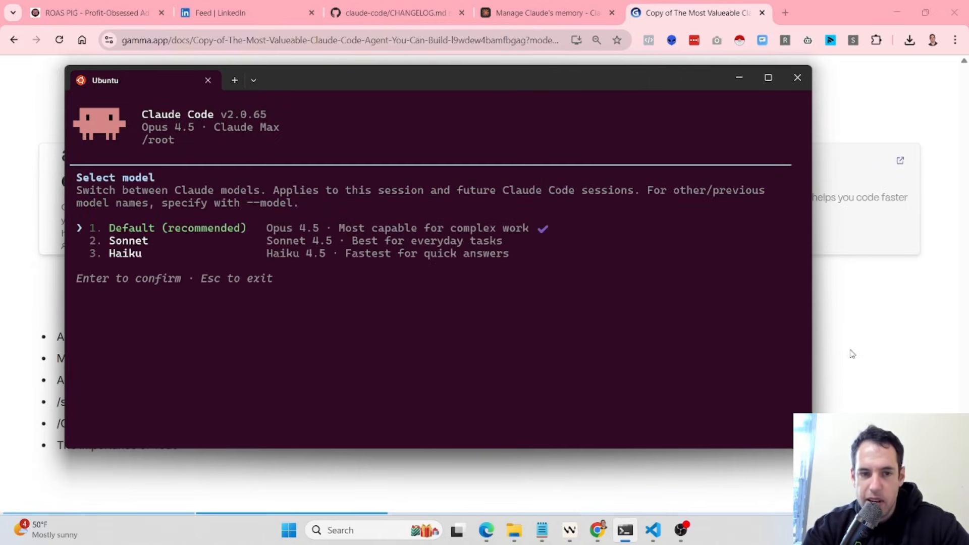
{"action": "mouse_move", "coordinate": [437, 256]}
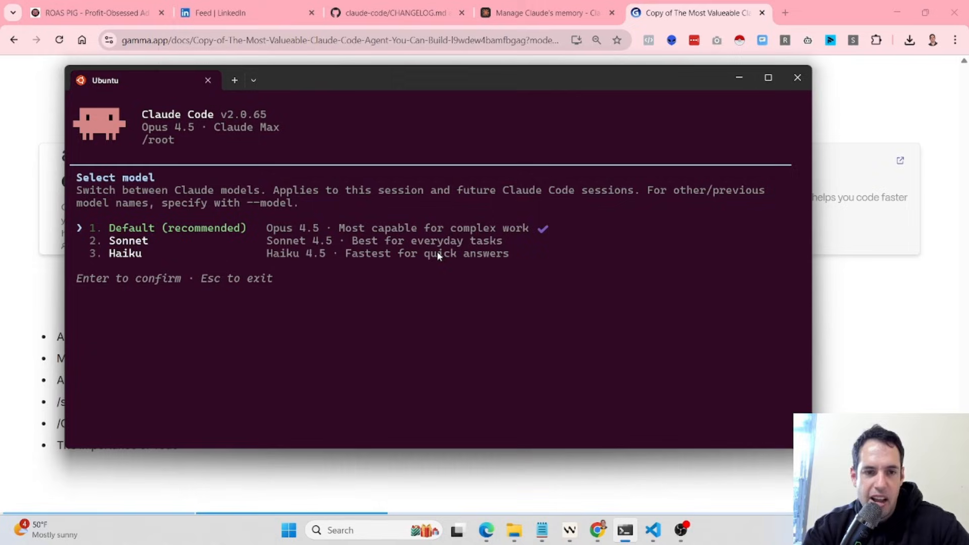
{"action": "mouse_move", "coordinate": [304, 241]}
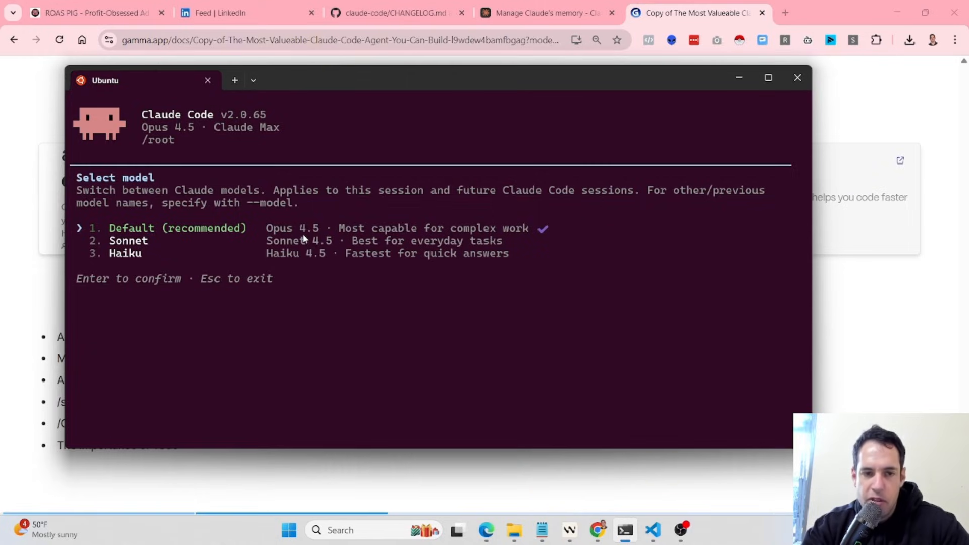
{"action": "mouse_move", "coordinate": [321, 242]}
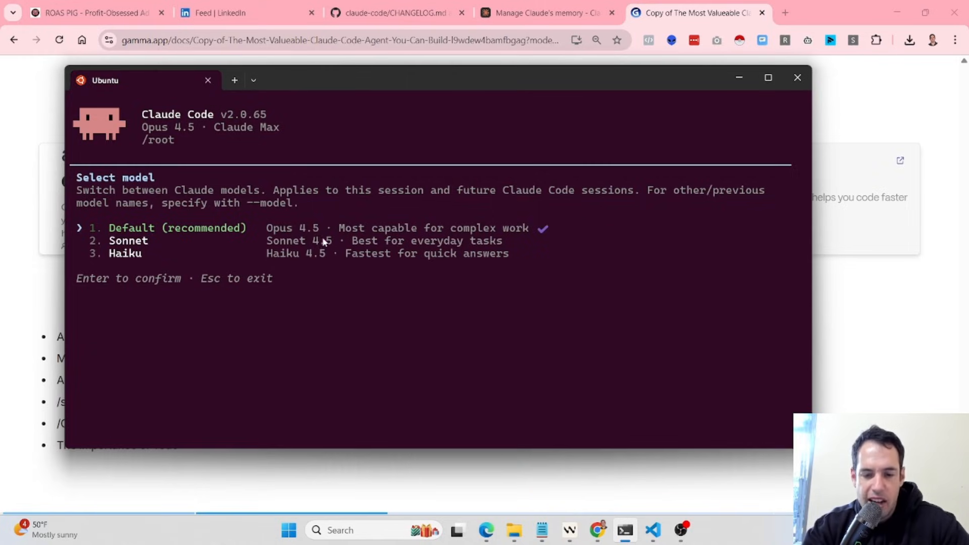
Run /stats to show the usage overview with Opus 4.5, 37 sessions and a 3-day streak
{"action": "type", "text": "/sta"}
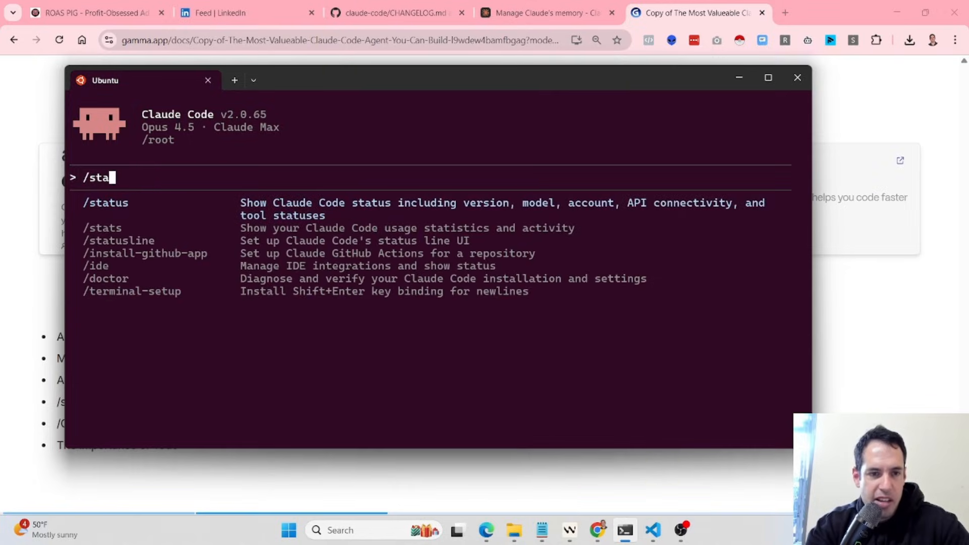
{"action": "key", "text": "Enter"}
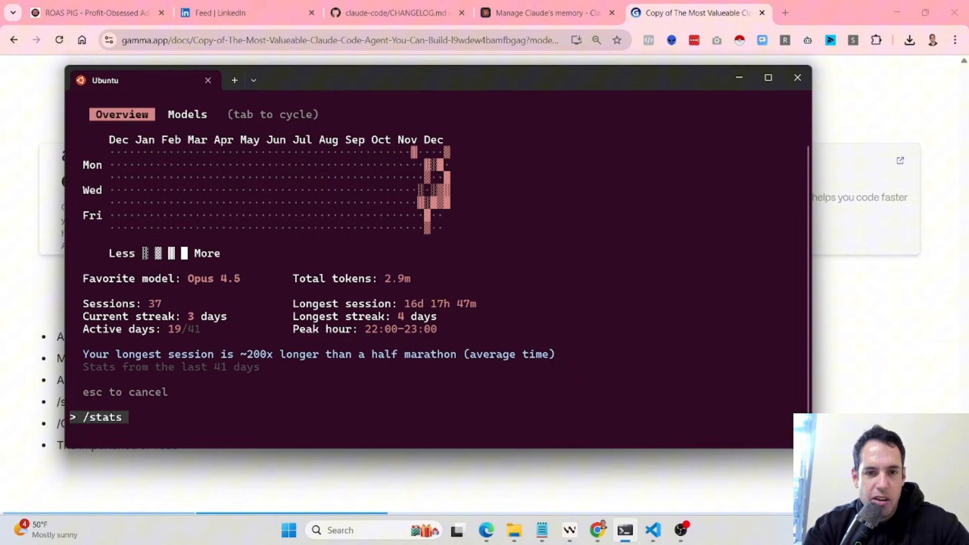
{"action": "mouse_move", "coordinate": [312, 189]}
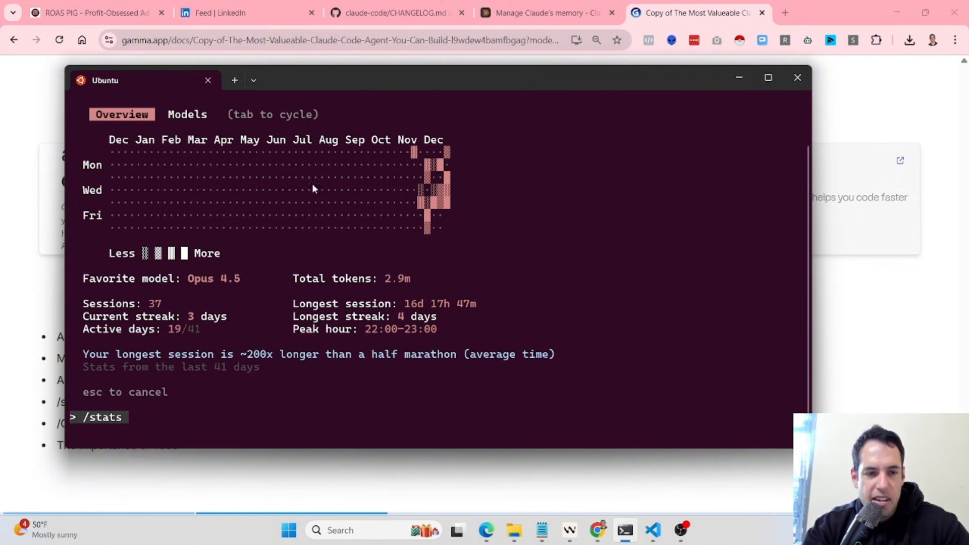
{"action": "mouse_move", "coordinate": [216, 282]}
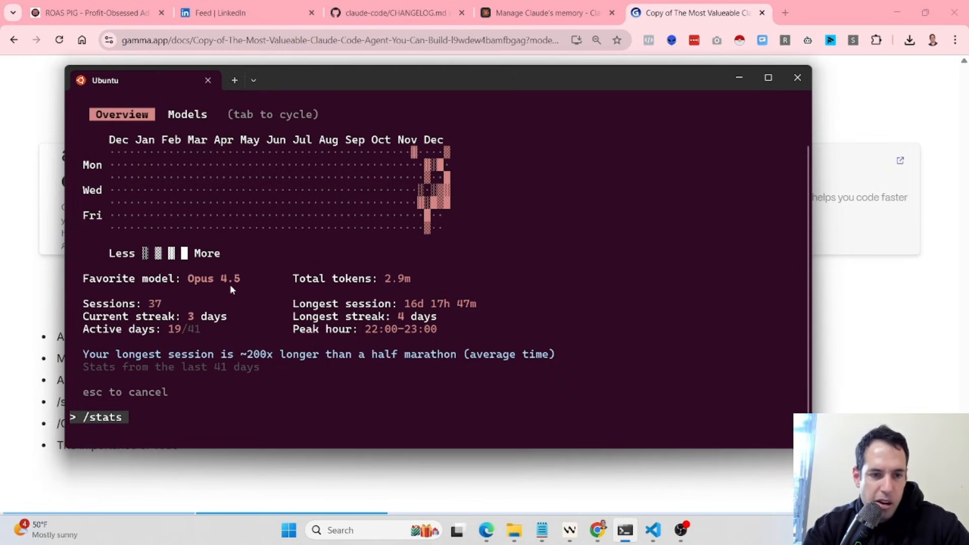
{"action": "mouse_move", "coordinate": [423, 296]}
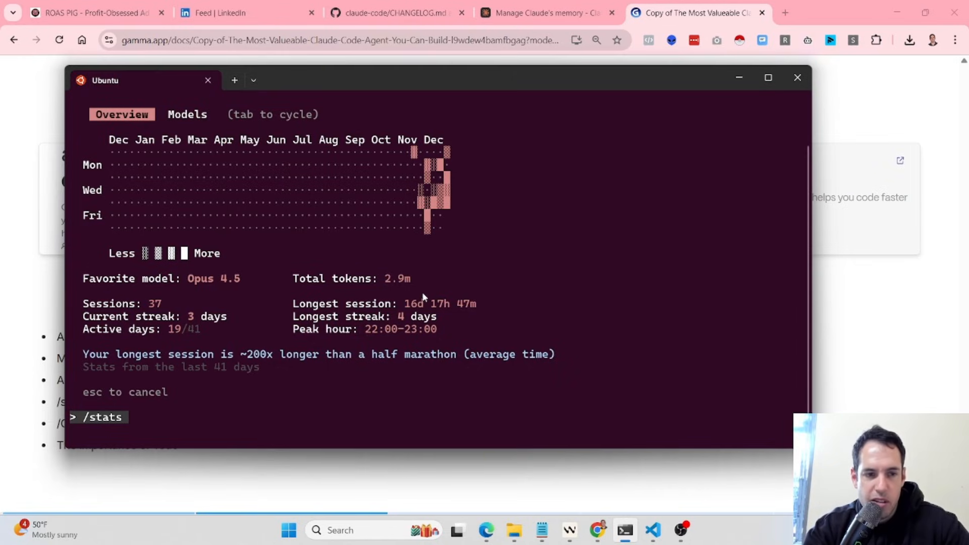
{"action": "mouse_move", "coordinate": [195, 324]}
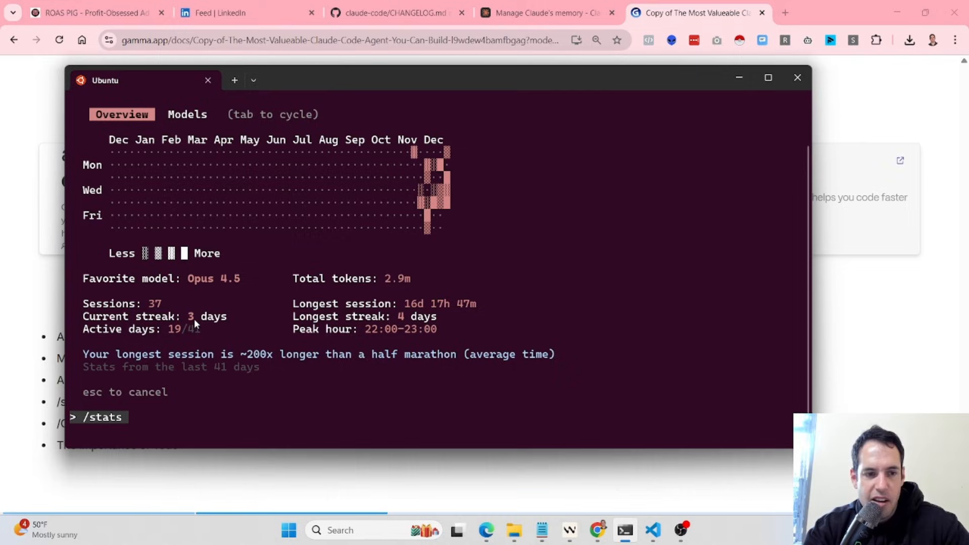
{"action": "mouse_move", "coordinate": [246, 343]}
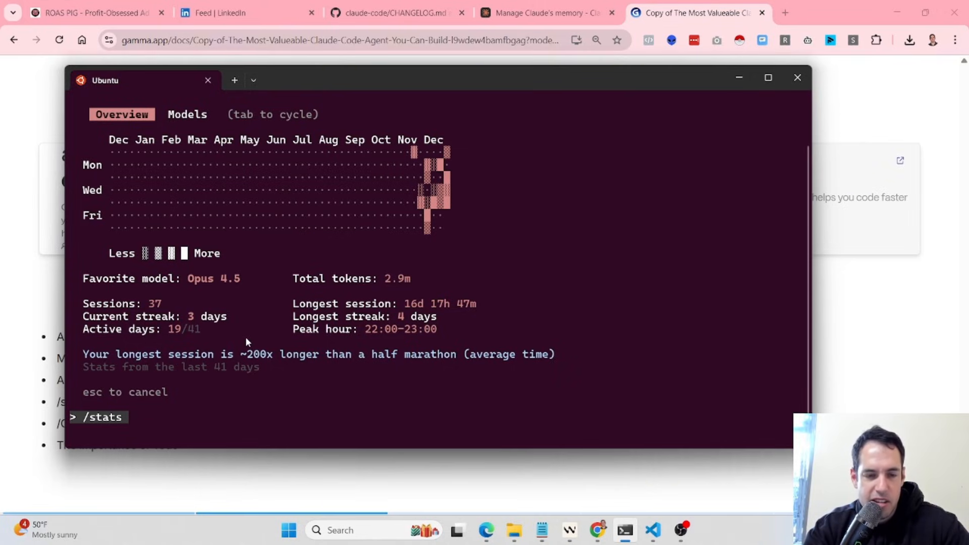
{"action": "mouse_move", "coordinate": [623, 312]}
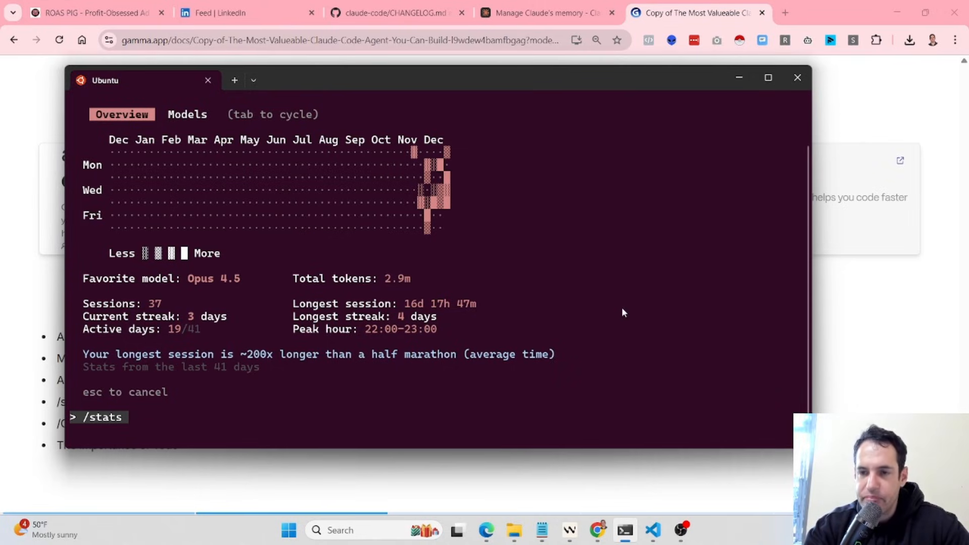
{"action": "mouse_move", "coordinate": [630, 314]}
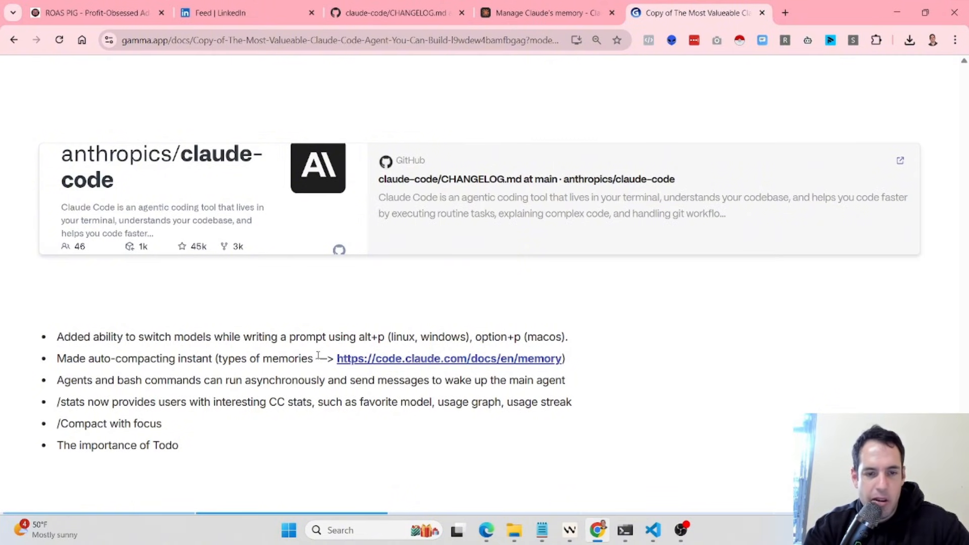
{"action": "mouse_move", "coordinate": [449, 358]}
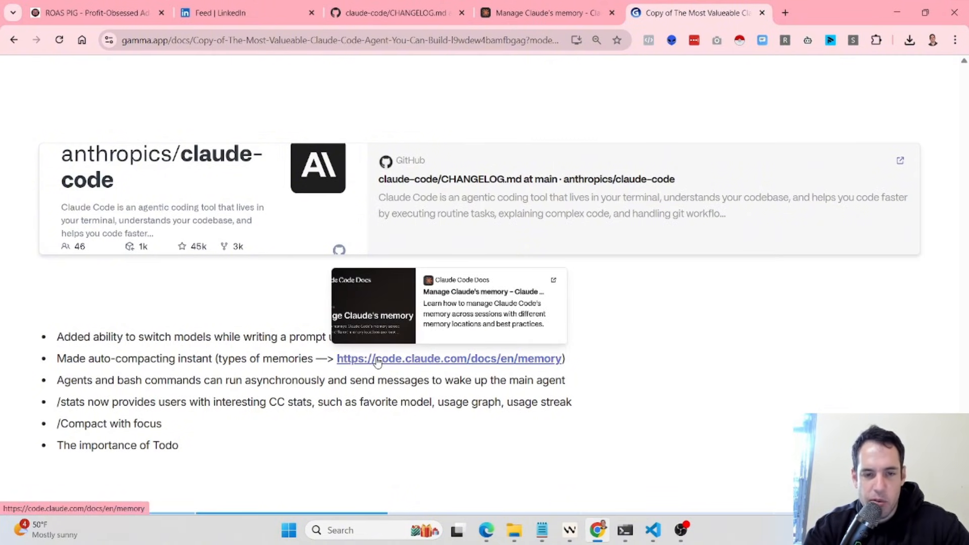
{"action": "mouse_move", "coordinate": [377, 365]}
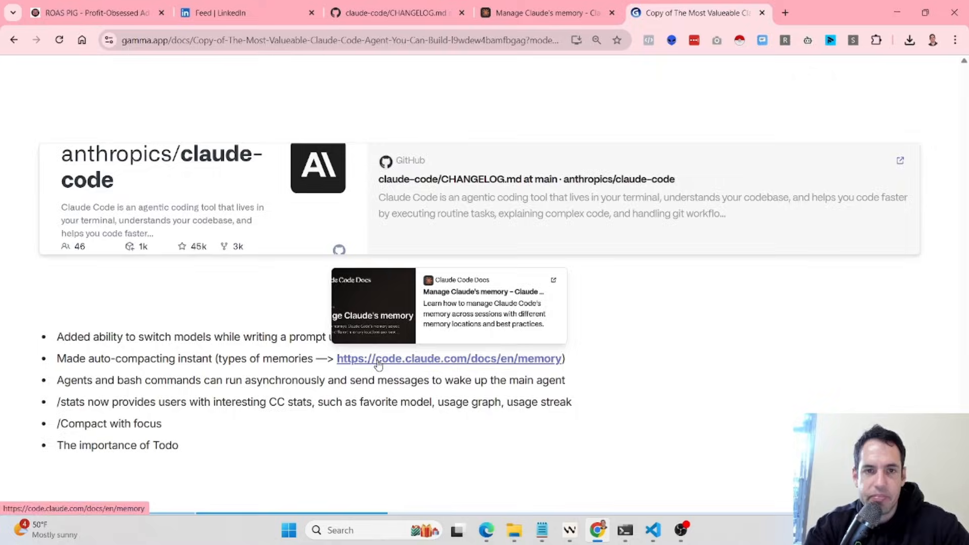
Go to the memory docs page and highlight the project rules path ./.claude/rules/*.md
{"action": "left_click", "coordinate": [449, 358]}
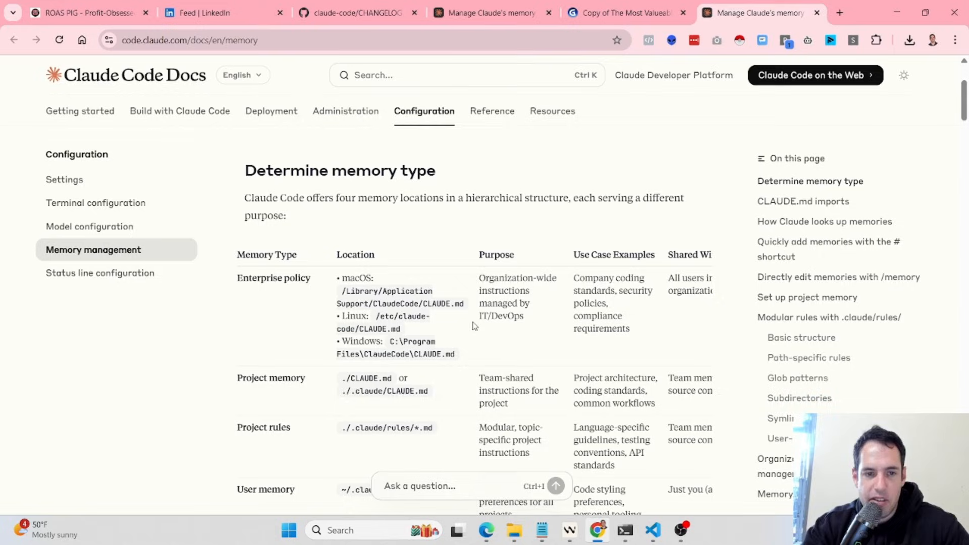
{"action": "mouse_move", "coordinate": [315, 279]}
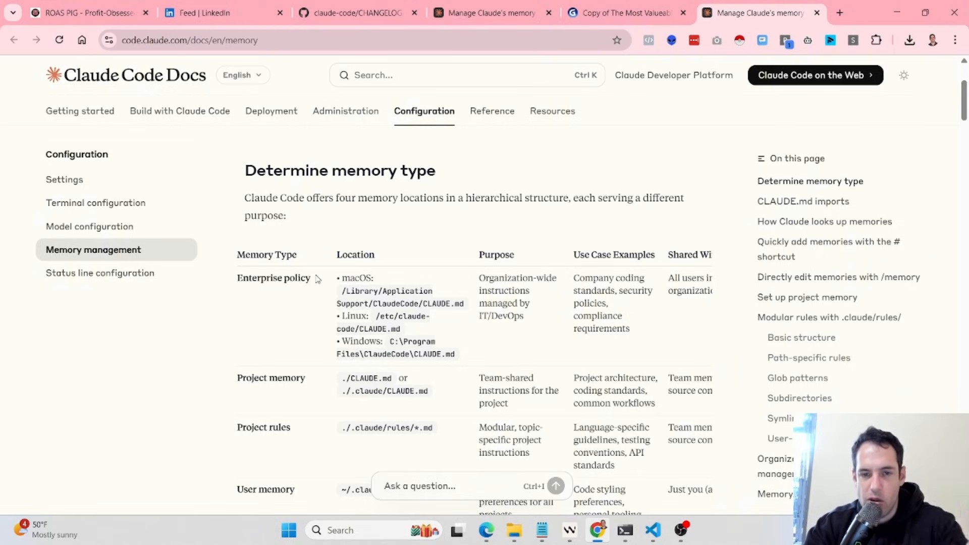
{"action": "mouse_move", "coordinate": [288, 273]}
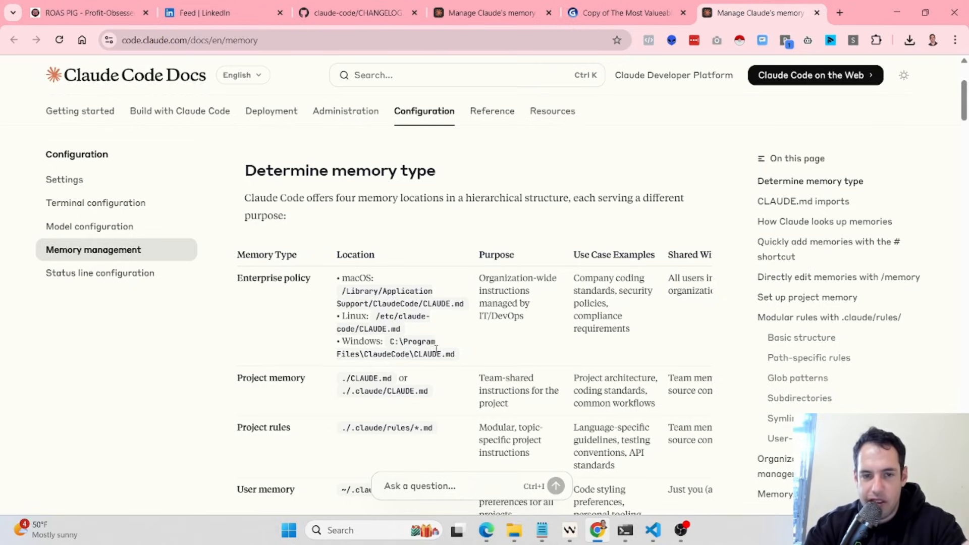
{"action": "mouse_move", "coordinate": [525, 318]}
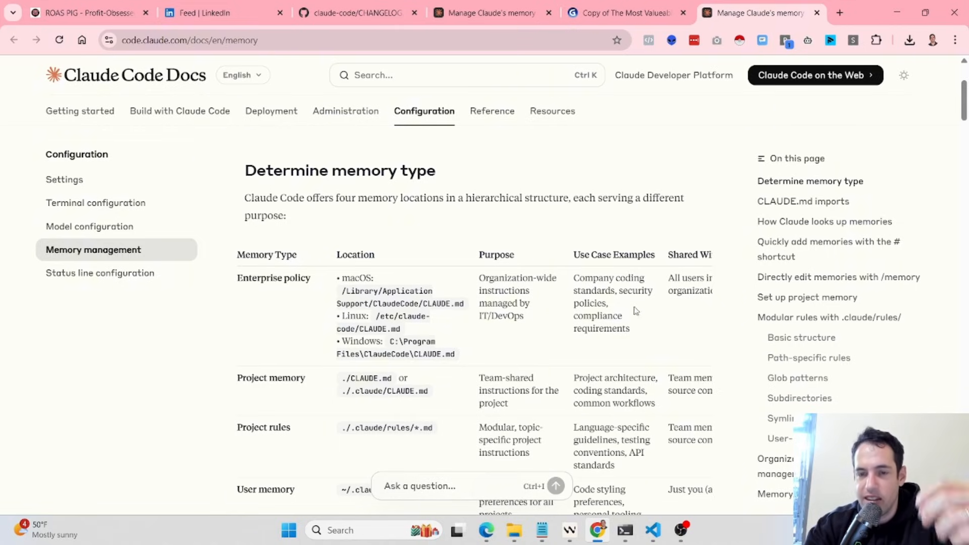
{"action": "mouse_move", "coordinate": [632, 321]}
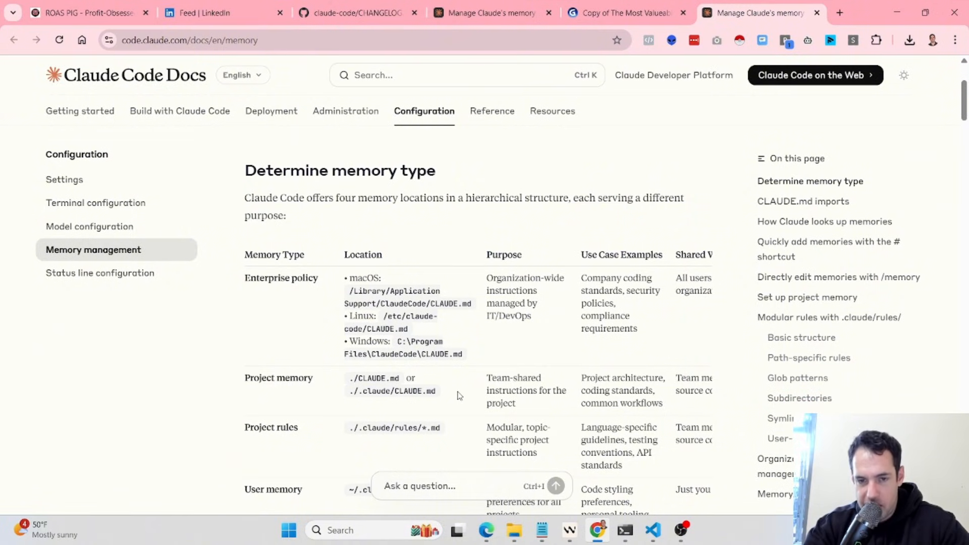
{"action": "mouse_move", "coordinate": [542, 390]}
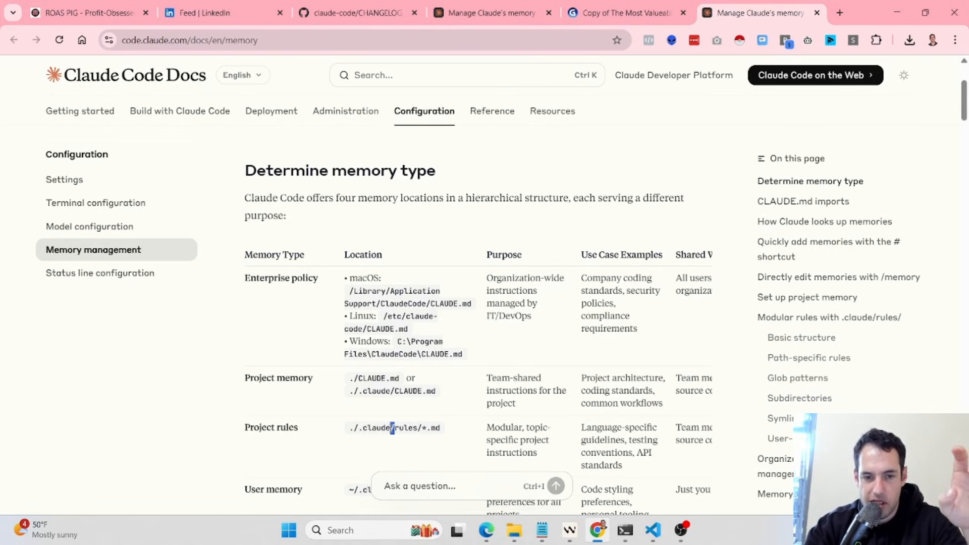
{"action": "double_click", "coordinate": [394, 428]}
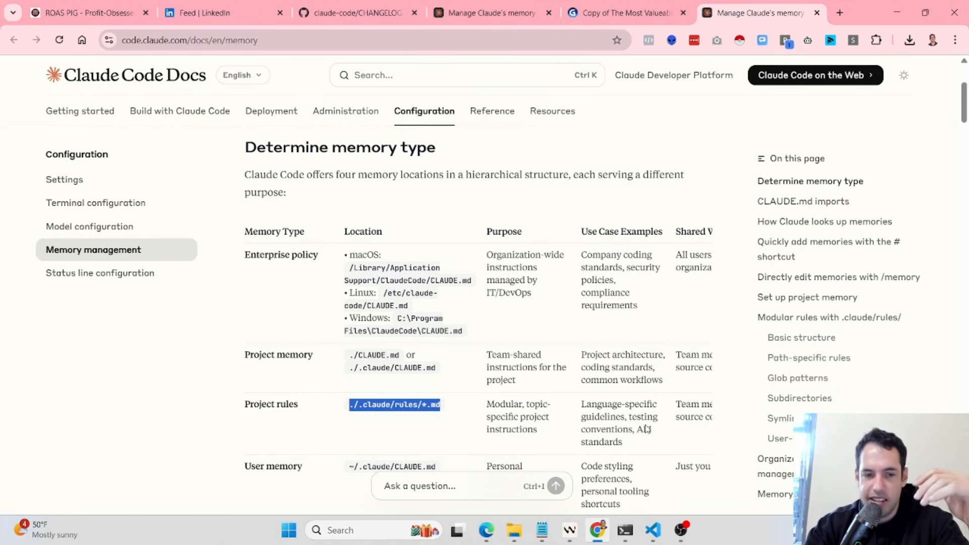
Scroll through the rest of the memory types table and loading notes
{"action": "scroll", "scroll_direction": "down", "scroll_amount": 3}
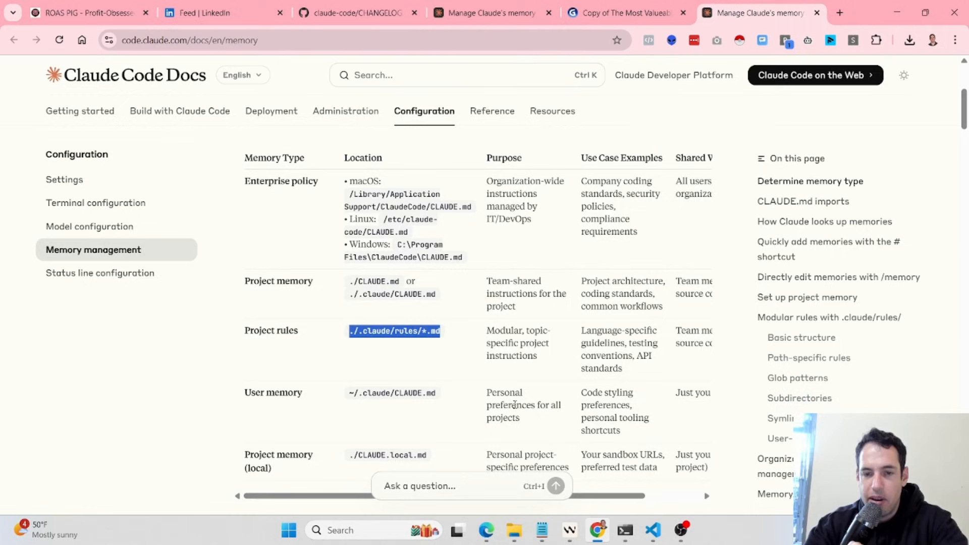
{"action": "scroll", "scroll_direction": "down", "scroll_amount": 3}
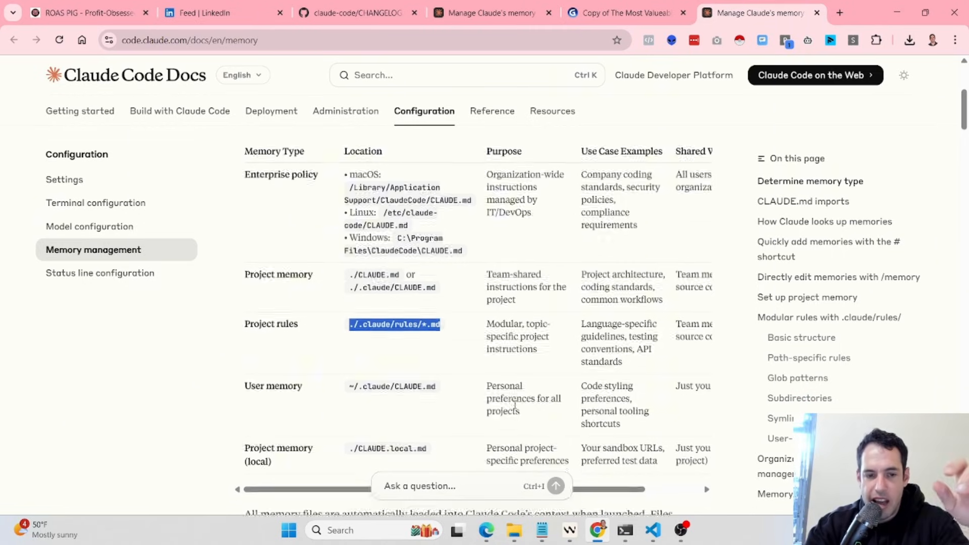
{"action": "scroll", "scroll_direction": "down", "scroll_amount": 3}
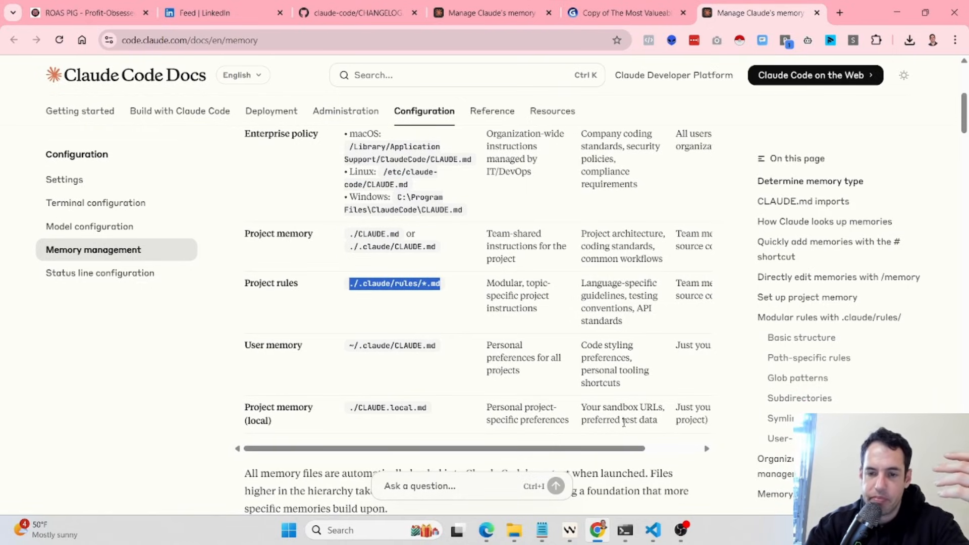
{"action": "scroll", "scroll_direction": "down", "scroll_amount": 3}
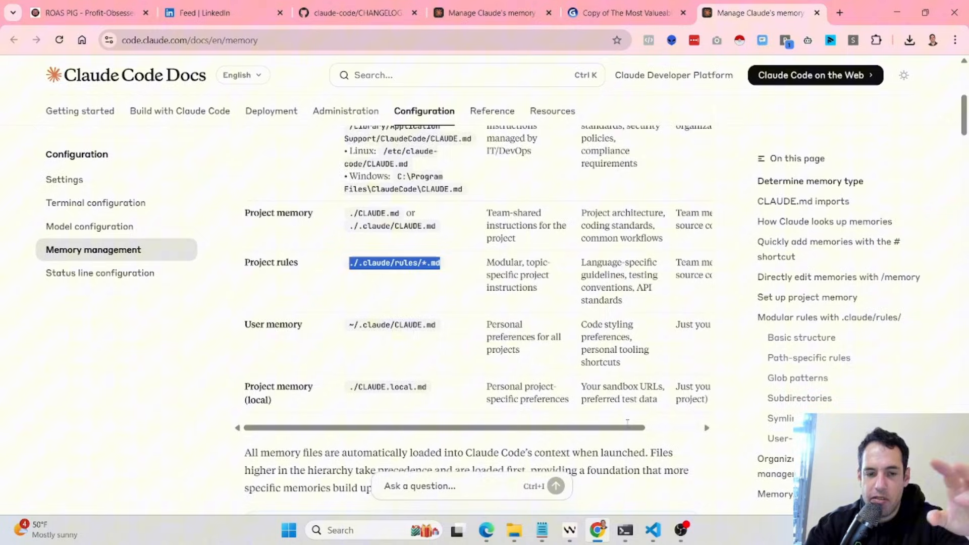
{"action": "scroll", "scroll_direction": "down", "scroll_amount": 3}
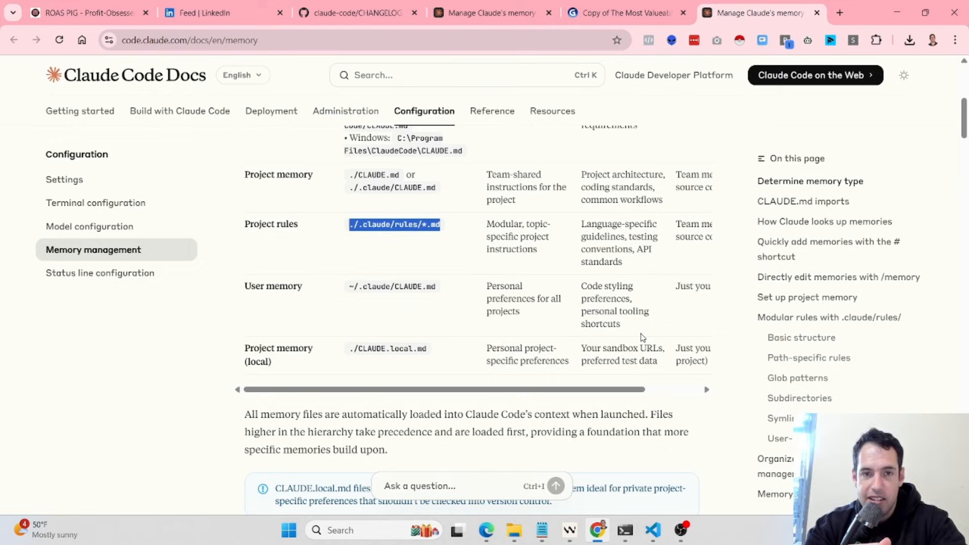
{"action": "mouse_move", "coordinate": [637, 303]}
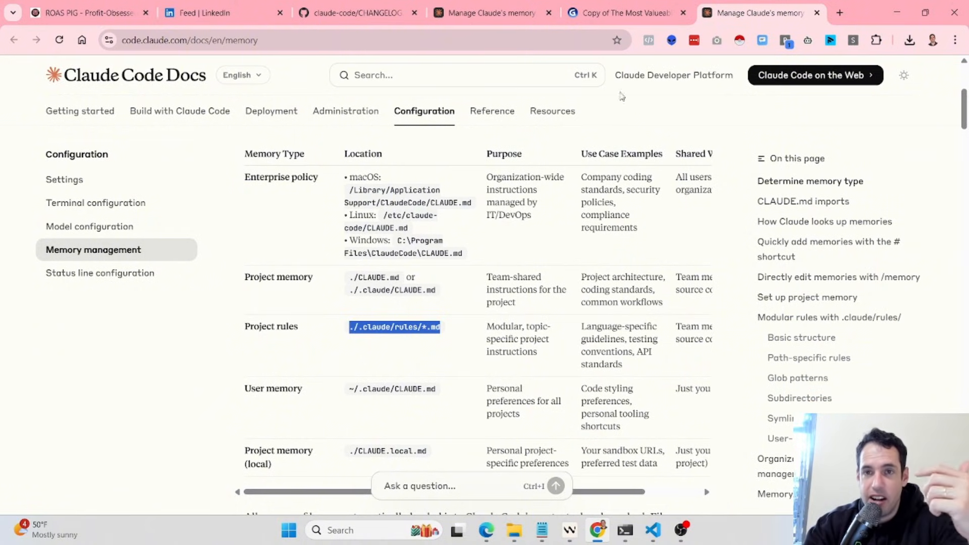
Switch back to the Gamma changelog notes slide
{"action": "left_click", "coordinate": [623, 12]}
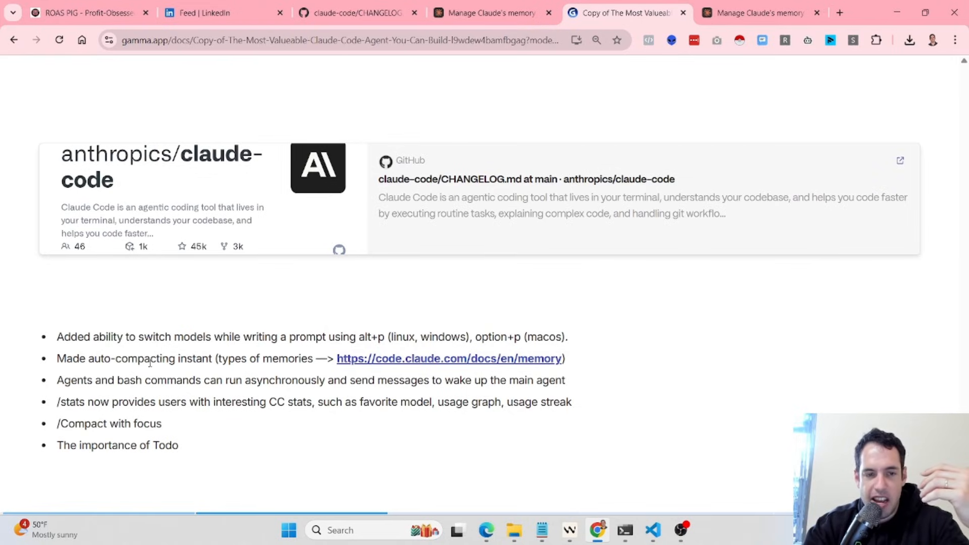
{"action": "mouse_move", "coordinate": [174, 370]}
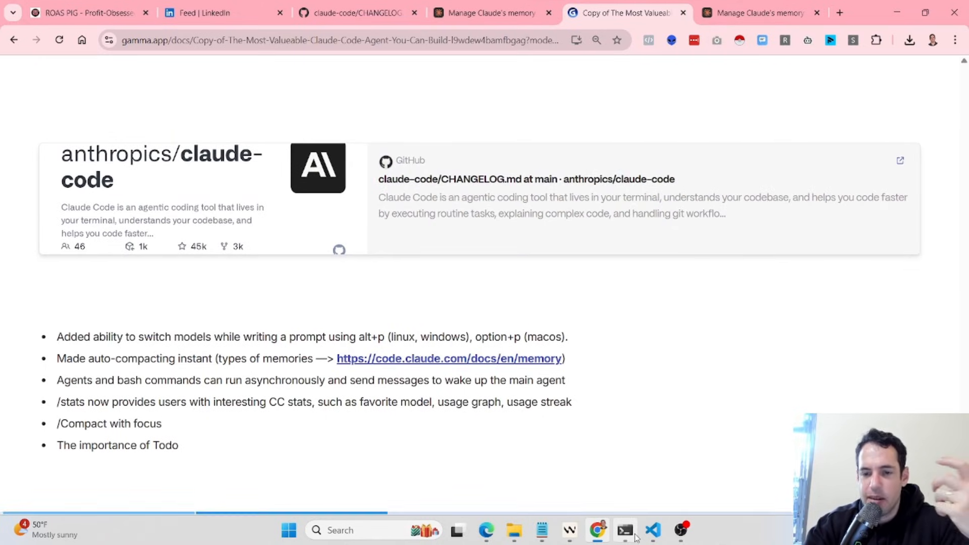
{"action": "mouse_move", "coordinate": [624, 530]}
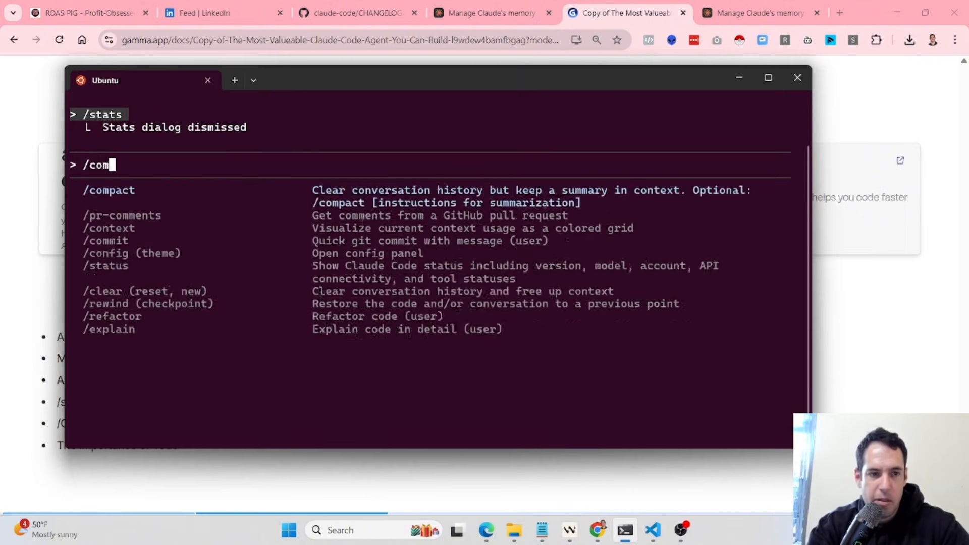
Discard the partially entered /com command from the prompt
{"action": "key", "text": "Backspace"}
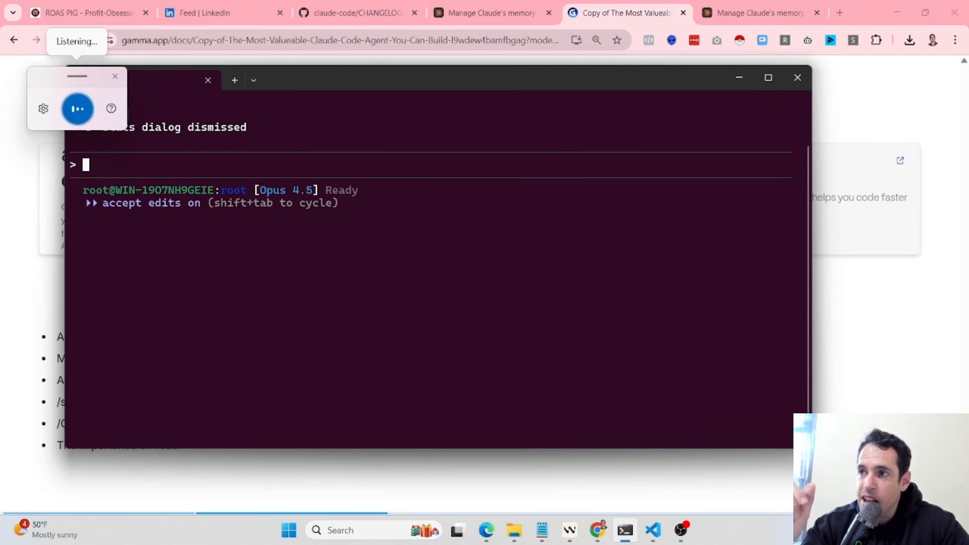
Dictate 'Please create an HTML that will contain a landing page for cloud code' and continue the request
{"action": "left_click", "coordinate": [78, 109]}
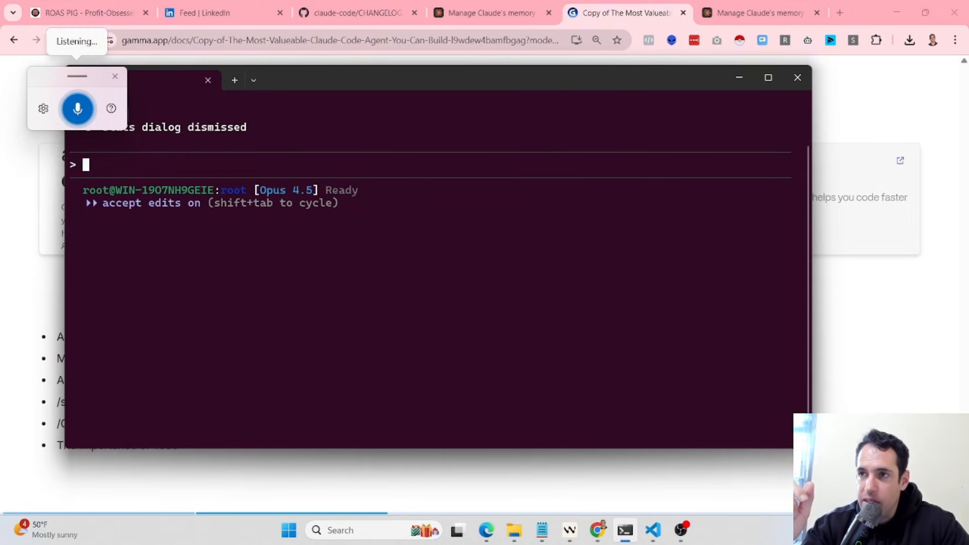
{"action": "type", "text": "Please create an HTML"}
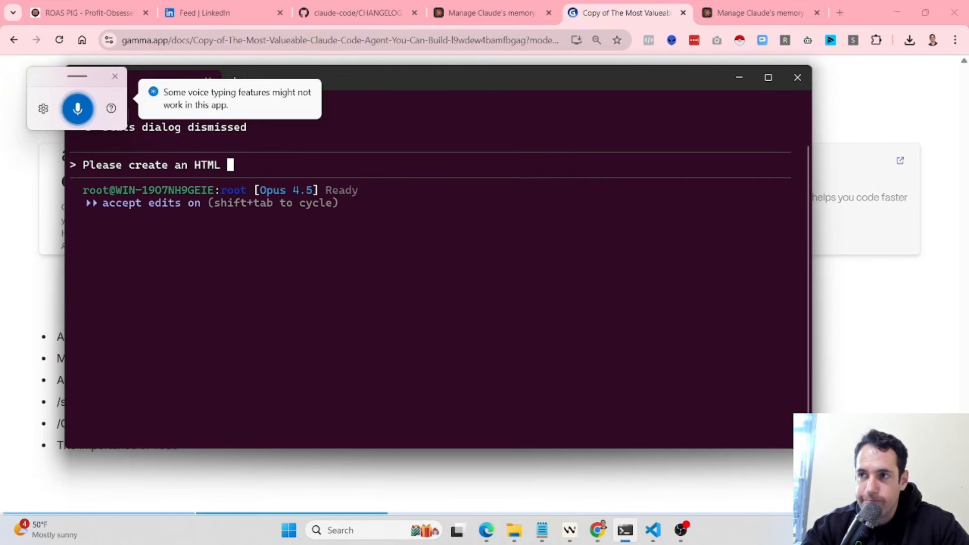
{"action": "type", "text": "that will contain a landing page for"}
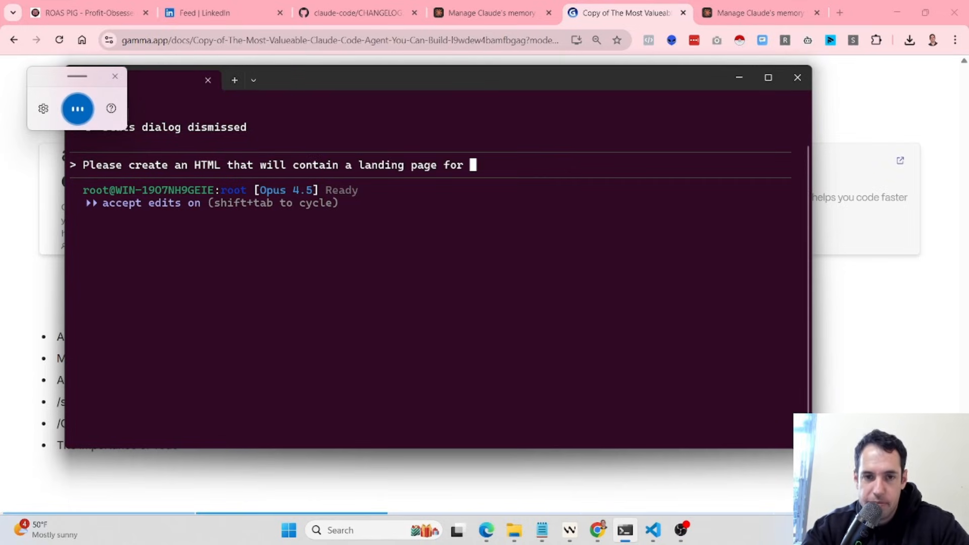
{"action": "type", "text": "cloud code cause"}
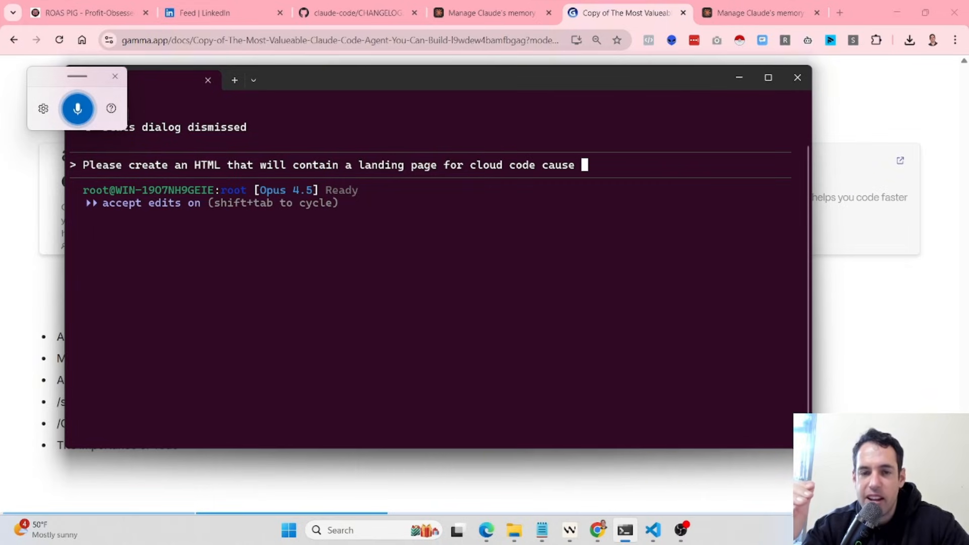
{"action": "left_click", "coordinate": [78, 109]}
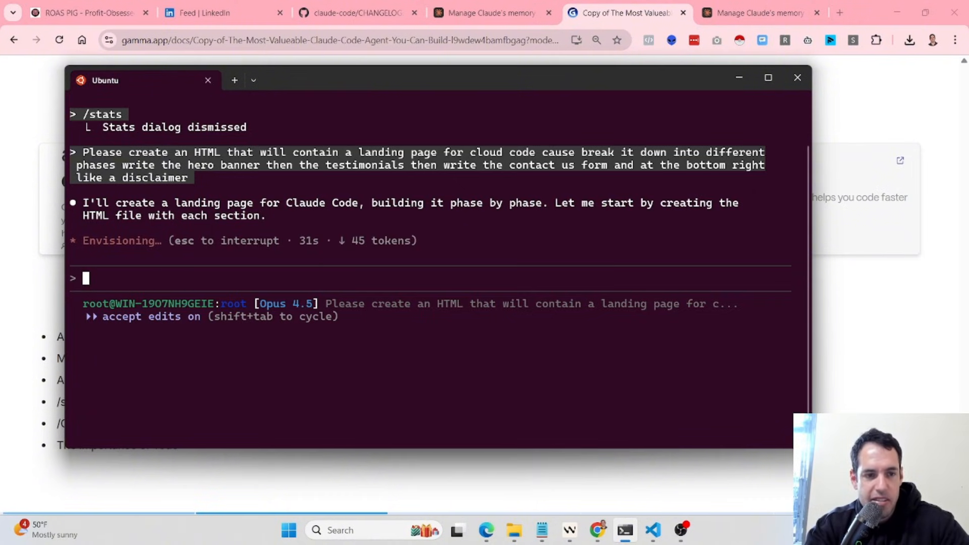
Interrupt Claude's in-progress landing page response
{"action": "key", "text": "Escape"}
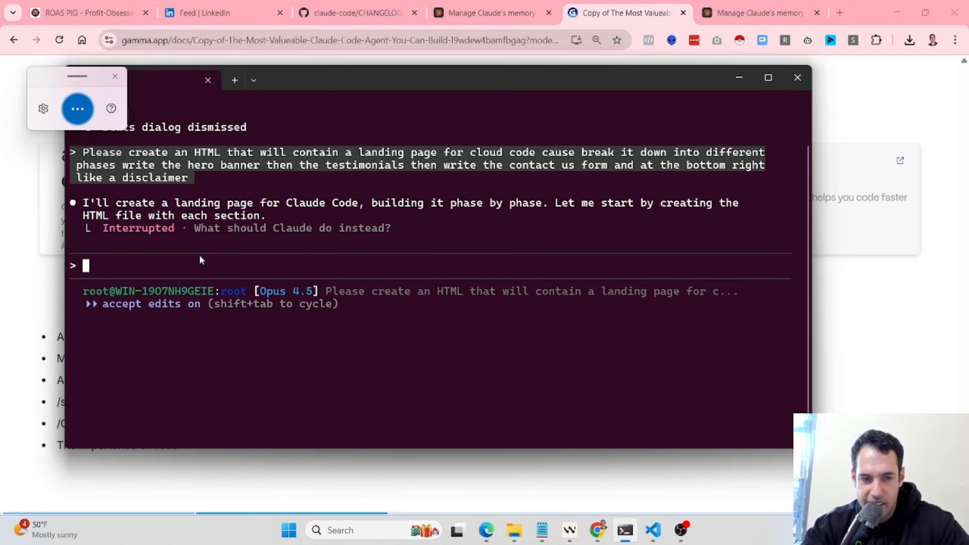
Ask Claude to create a scratchpad breaking the task down to atom level, step by step
{"action": "type", "text": "Create a scratchpad for this task and break it down into a atom level so we go step by step without forgetting anything"}
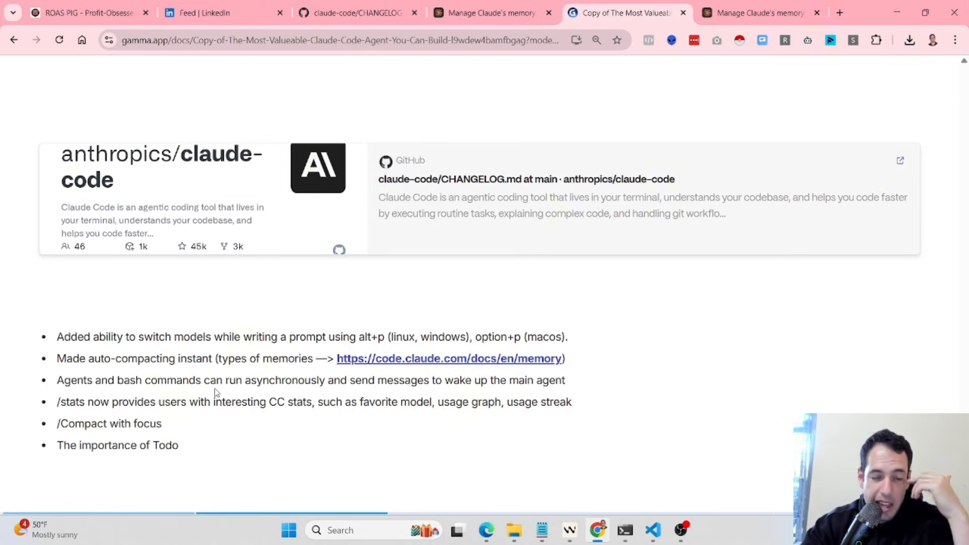
{"action": "mouse_move", "coordinate": [242, 384]}
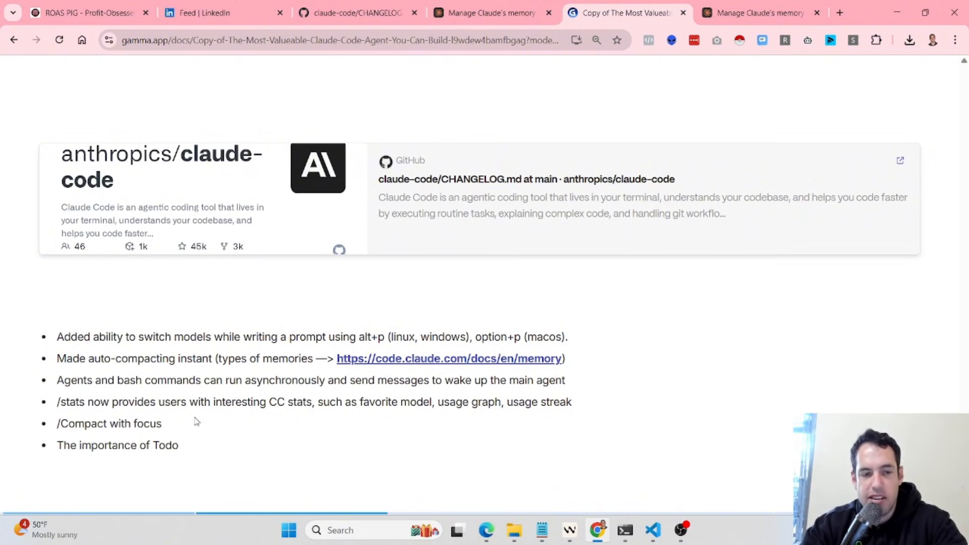
{"action": "mouse_move", "coordinate": [160, 381]}
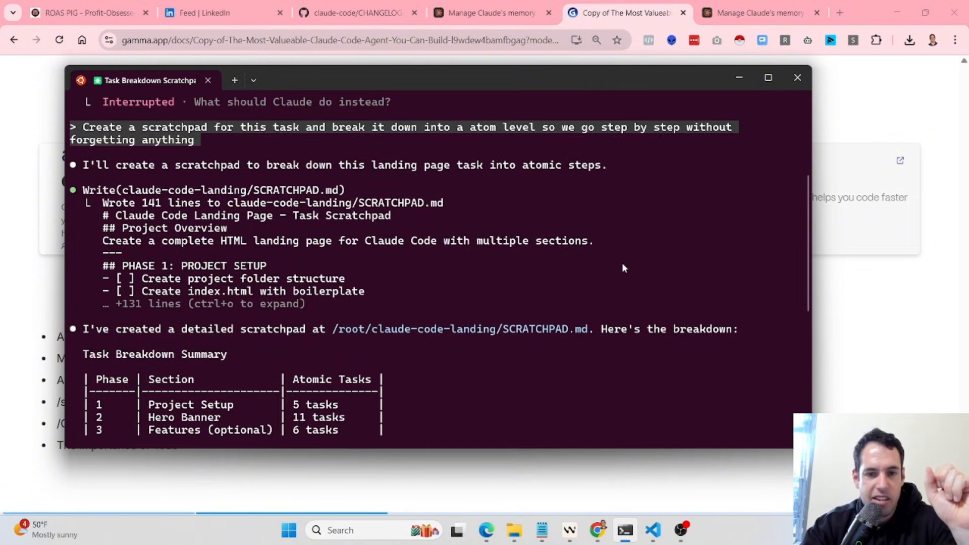
{"action": "mouse_move", "coordinate": [556, 336]}
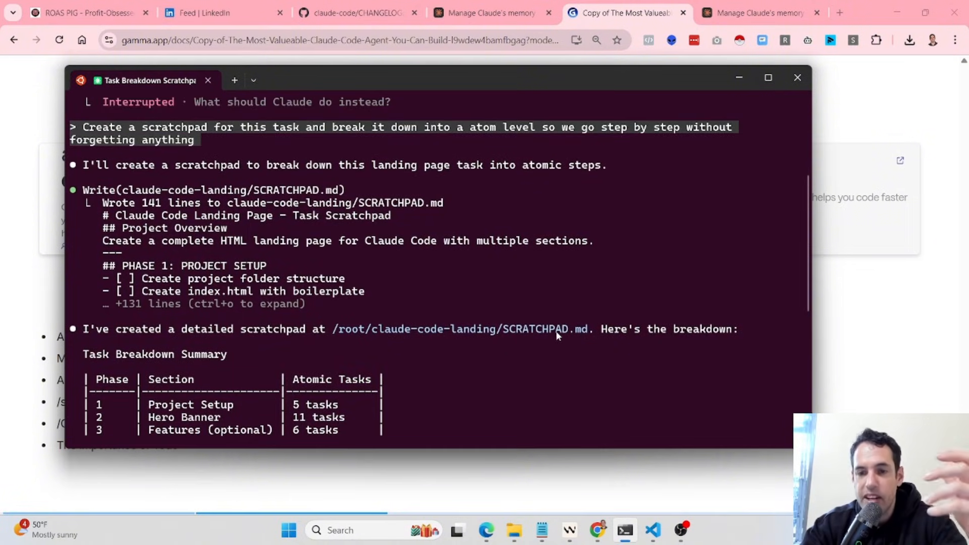
Scroll through SCRATCHPAD.md and the seven-phase, ~69-task breakdown summary
{"action": "scroll", "scroll_direction": "down", "scroll_amount": 3}
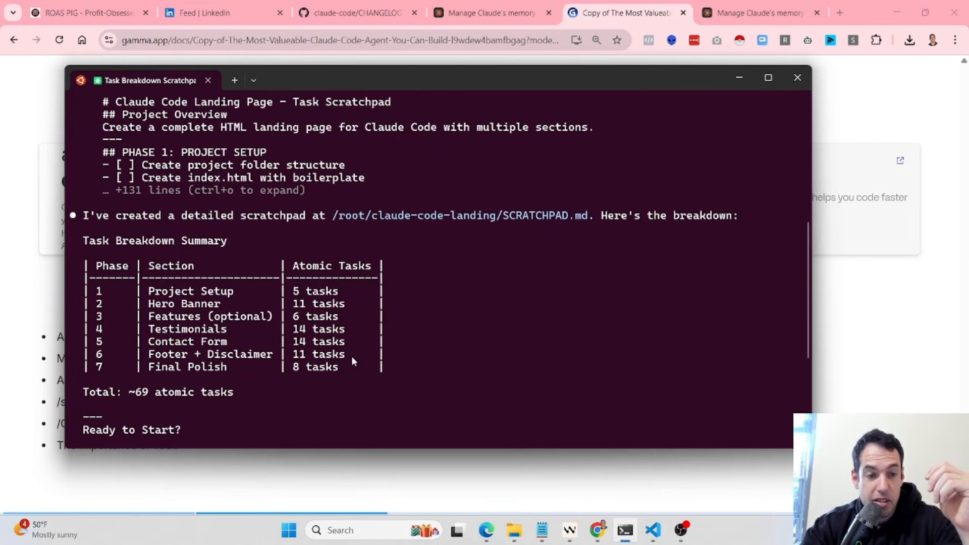
{"action": "scroll", "scroll_direction": "down", "scroll_amount": 3}
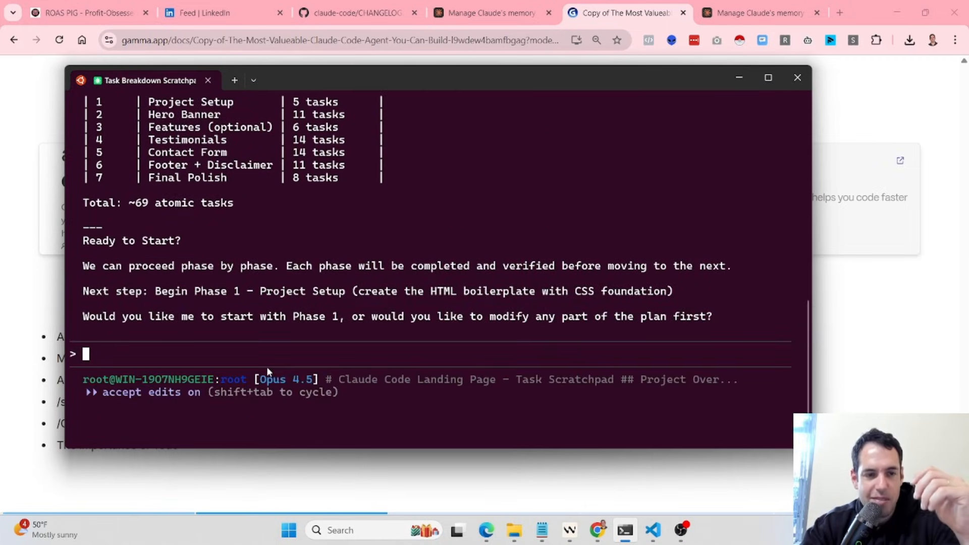
{"action": "mouse_move", "coordinate": [433, 279]}
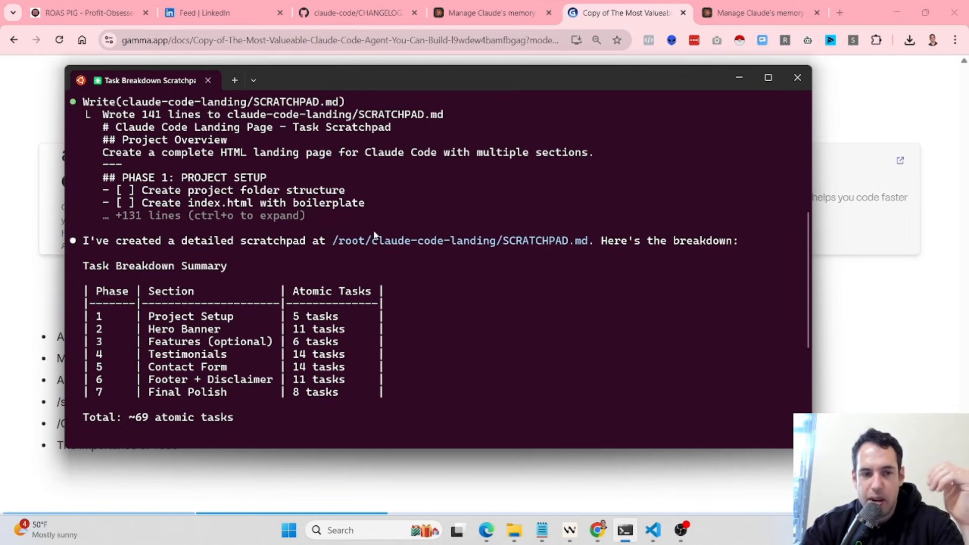
{"action": "mouse_move", "coordinate": [477, 312]}
{"action": "type", "text": "Now spin 5 different agents each one or seven different agents each one should be in charge of one of the portions of the project and run them simultaneously"}
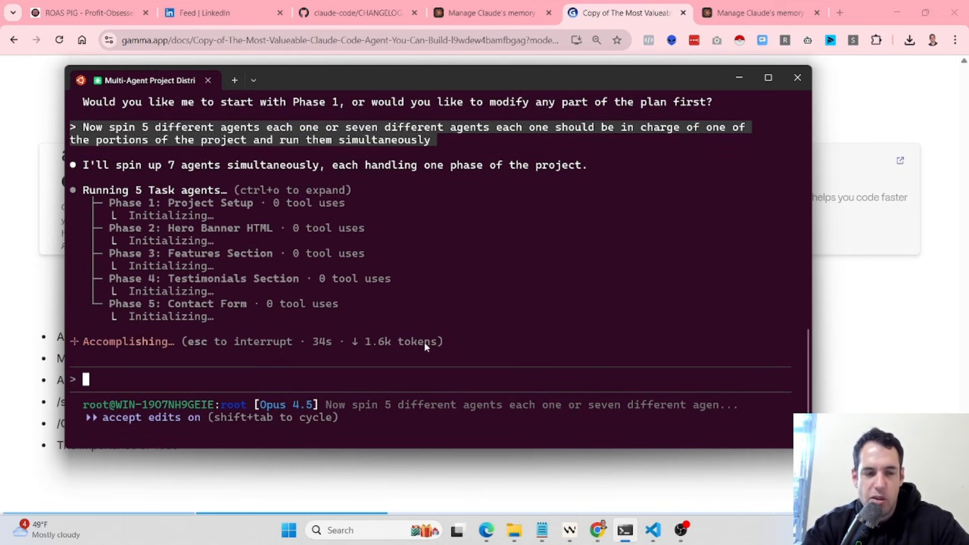
{"action": "mouse_move", "coordinate": [557, 300]}
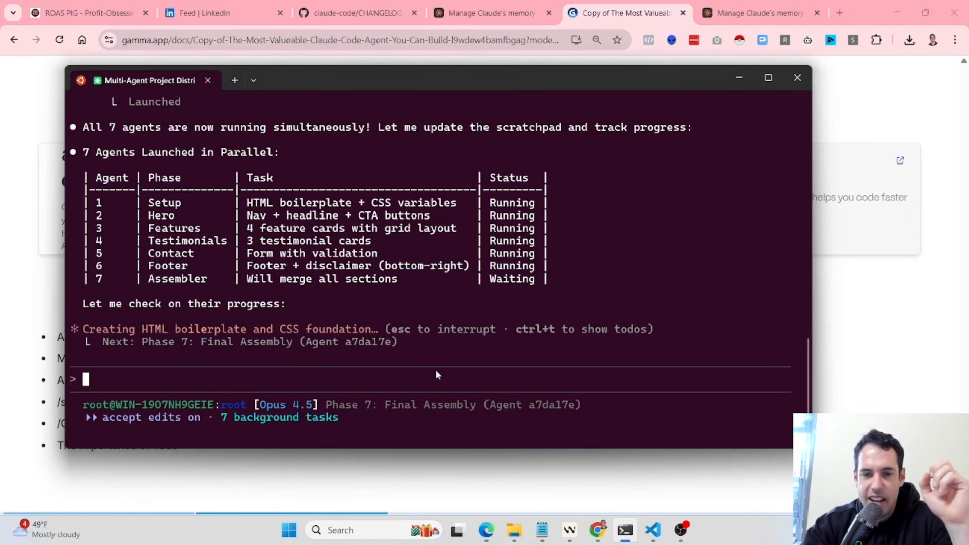
Scroll the terminal to follow Claude Code's status table and progress checks on the seven agents
{"action": "scroll", "scroll_direction": "down", "scroll_amount": 3}
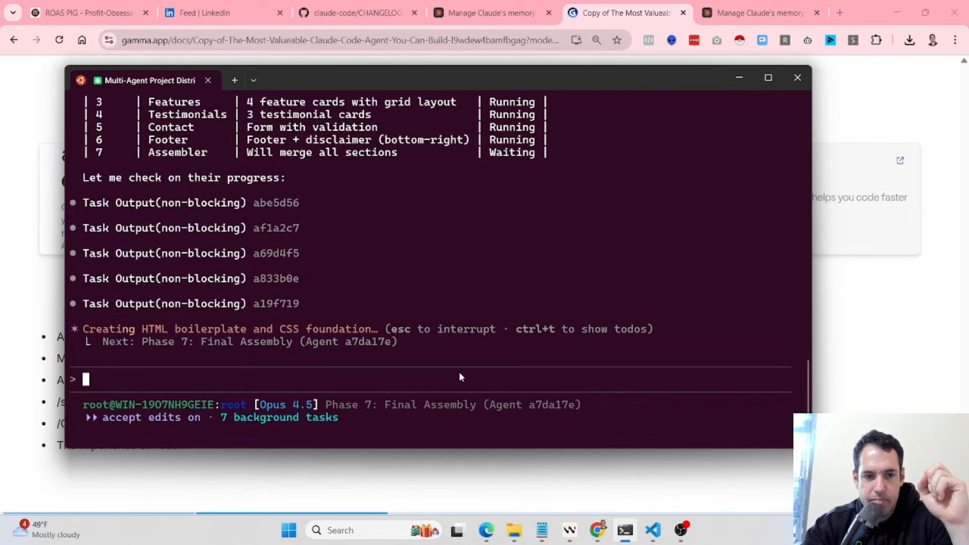